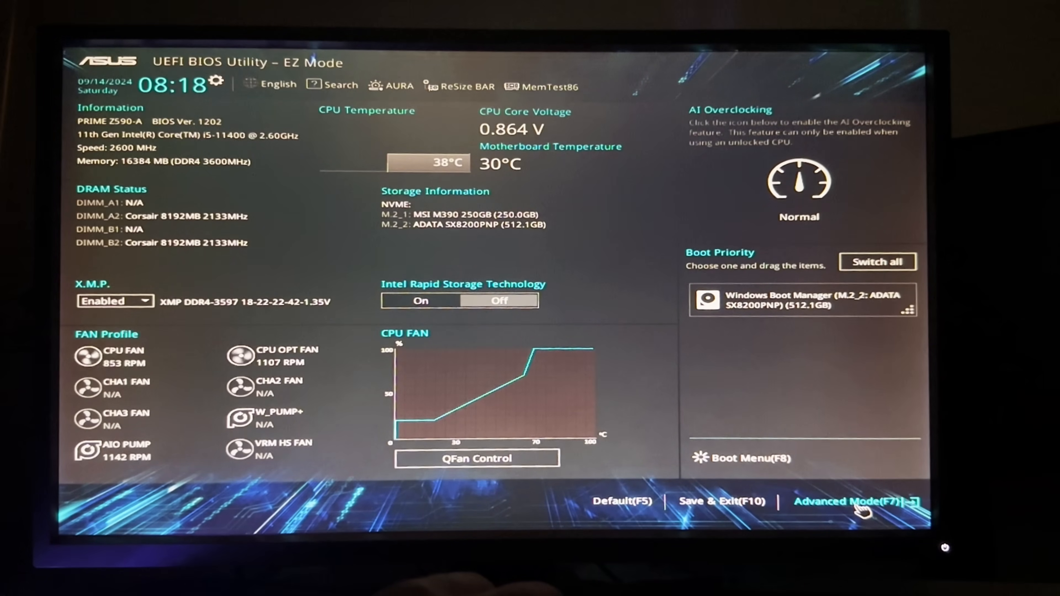
- Enter Advanced Mode, go to Boot, and view the CSM settings showing Launch CSM Disabled
{"action": "left_click", "coordinate": [853, 501]}
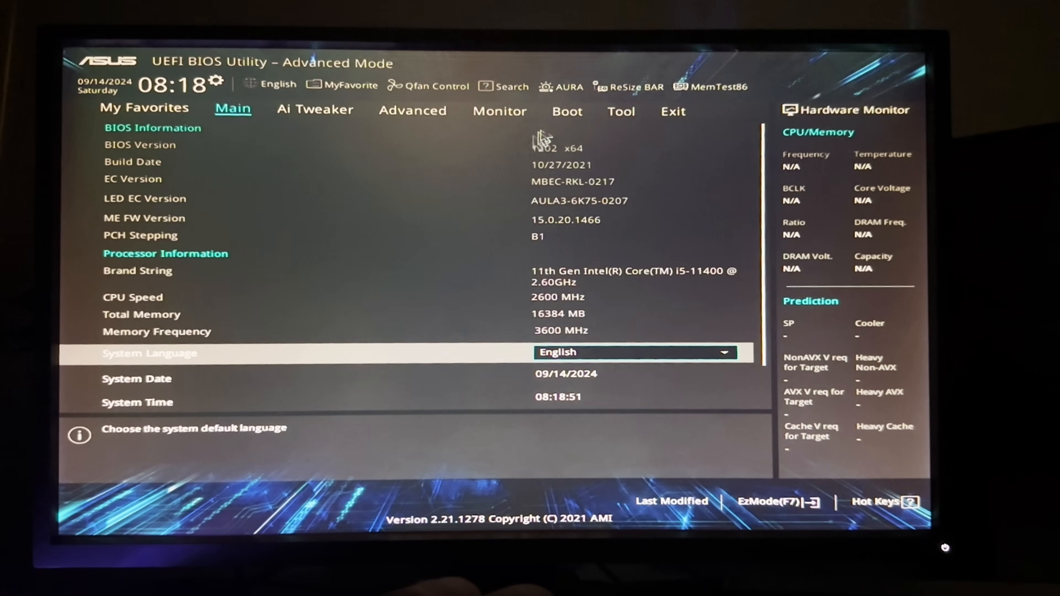
{"action": "left_click", "coordinate": [566, 111]}
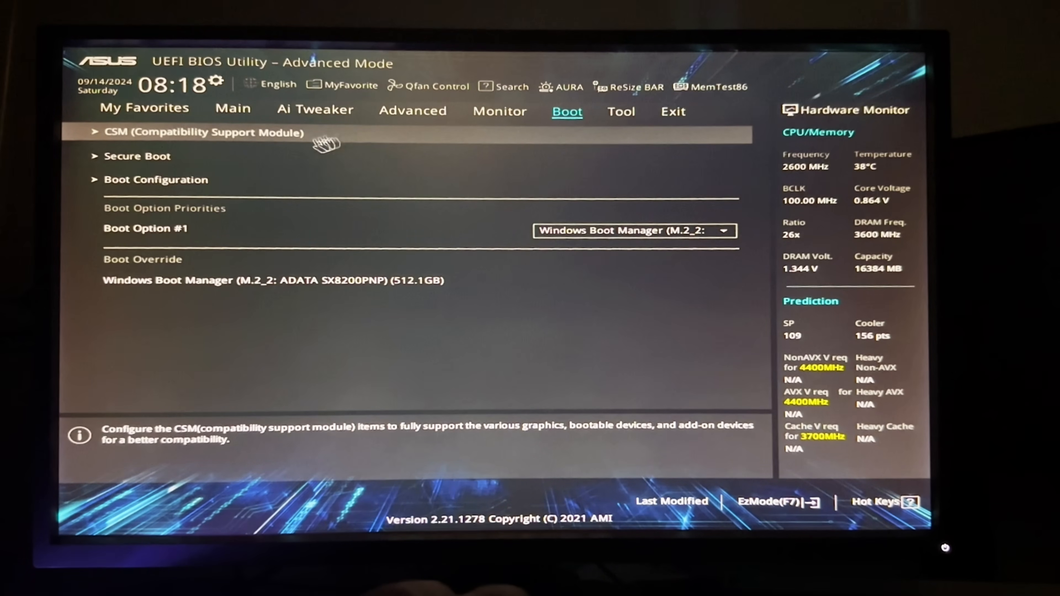
{"action": "left_click", "coordinate": [201, 132]}
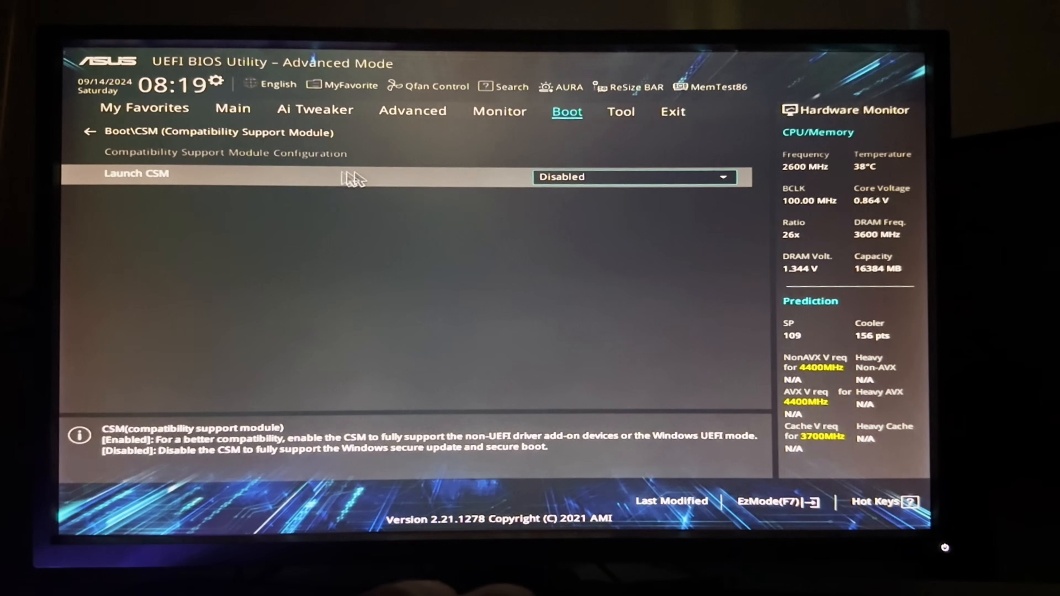
{"action": "mouse_move", "coordinate": [453, 193]}
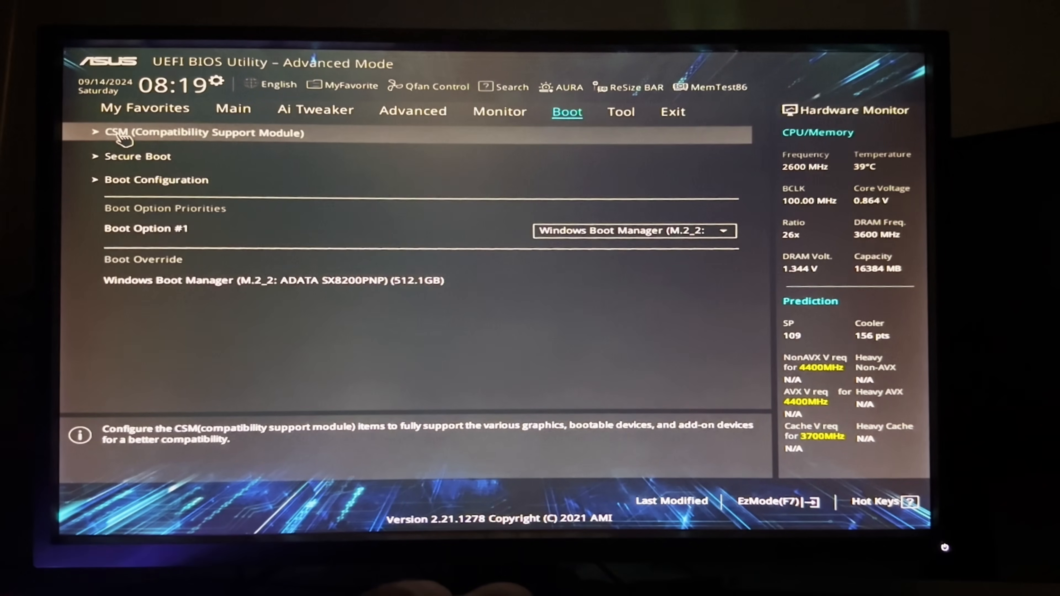
{"action": "mouse_move", "coordinate": [142, 163]}
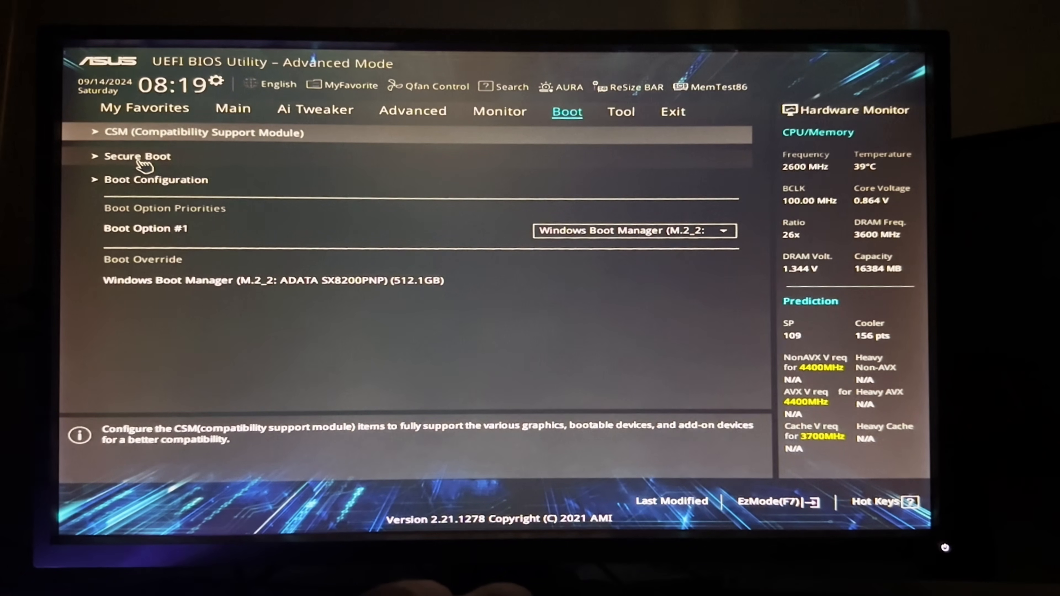
- Change Secure Boot OS Type from Other OS to Windows UEFI mode and return to Boot
{"action": "left_click", "coordinate": [137, 156]}
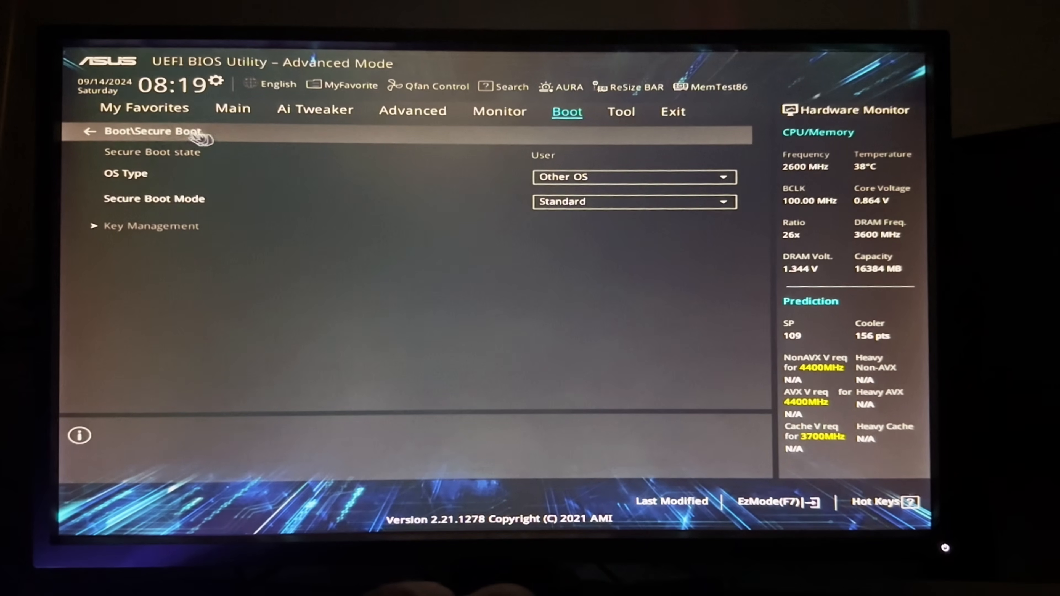
{"action": "mouse_move", "coordinate": [332, 186]}
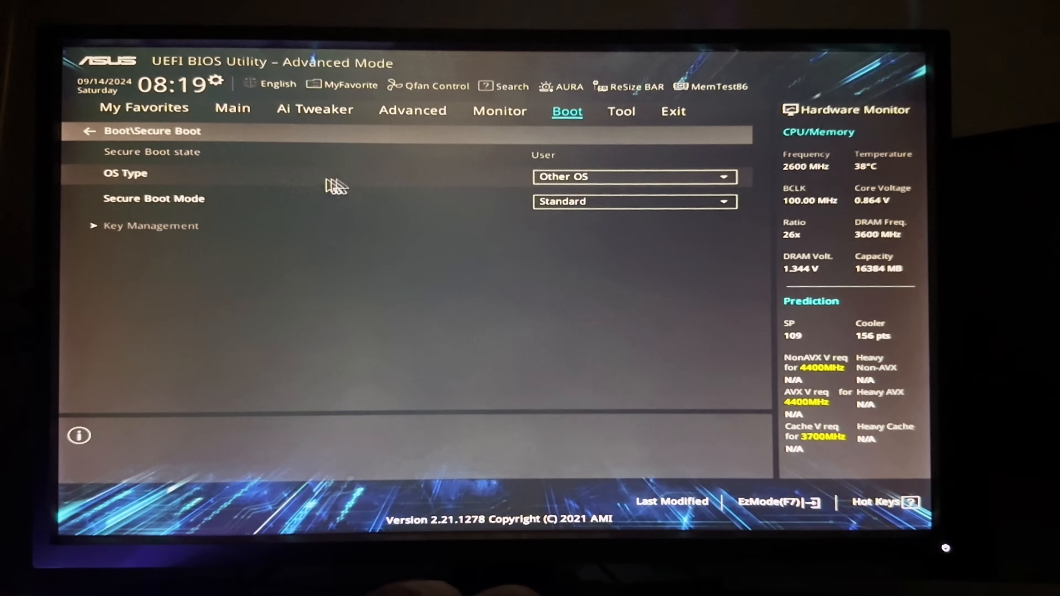
{"action": "left_click", "coordinate": [632, 176]}
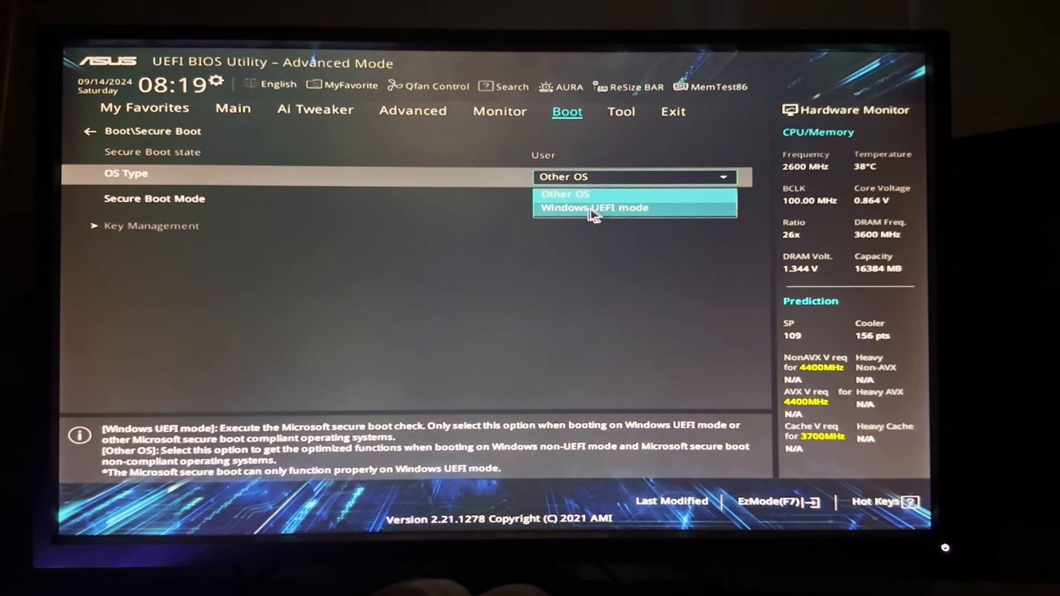
{"action": "left_click", "coordinate": [594, 208]}
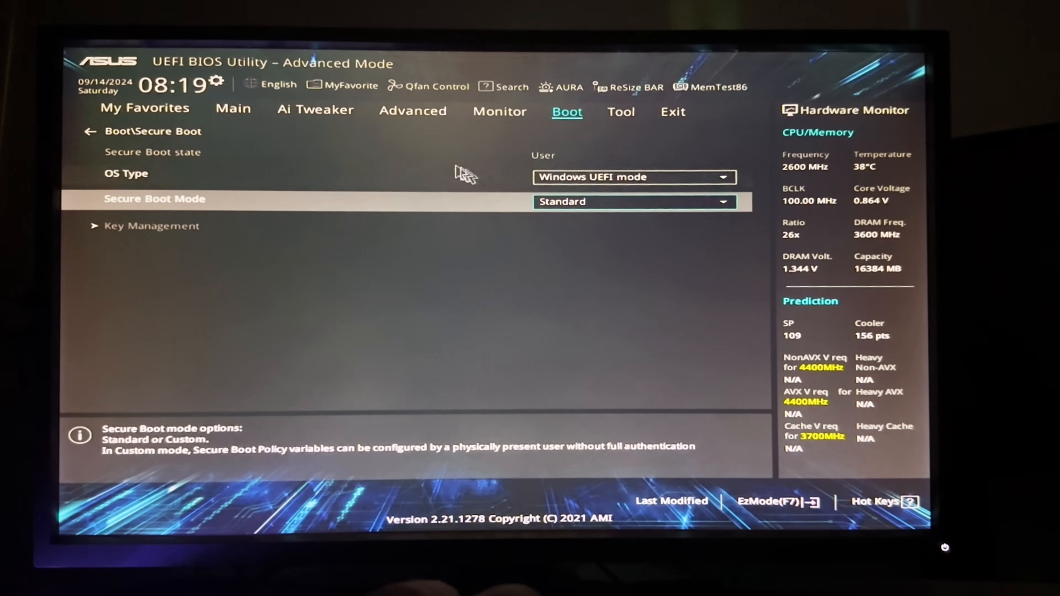
{"action": "left_click", "coordinate": [90, 132]}
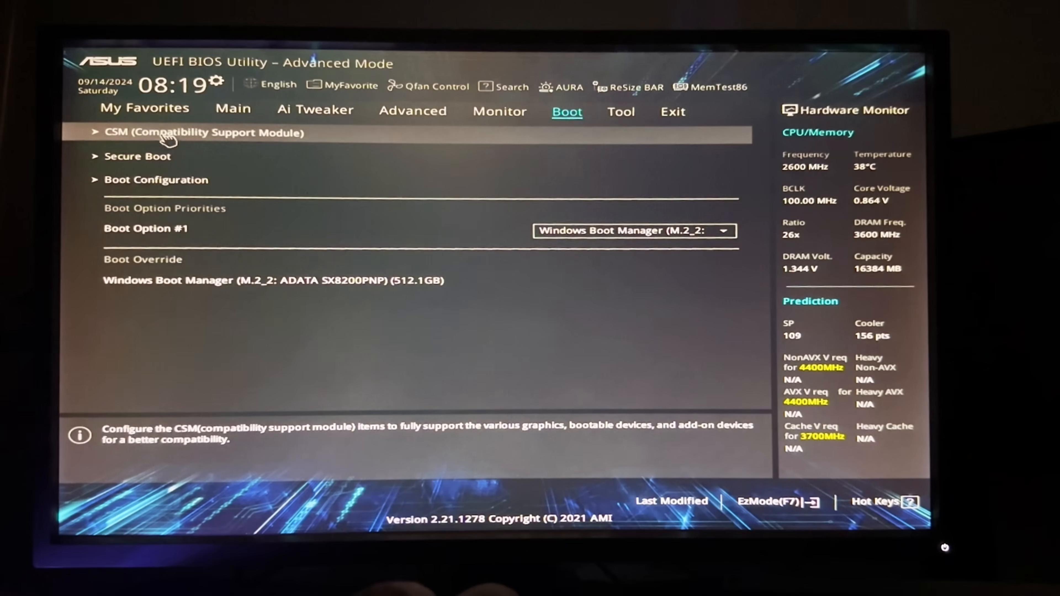
{"action": "left_click", "coordinate": [509, 87]}
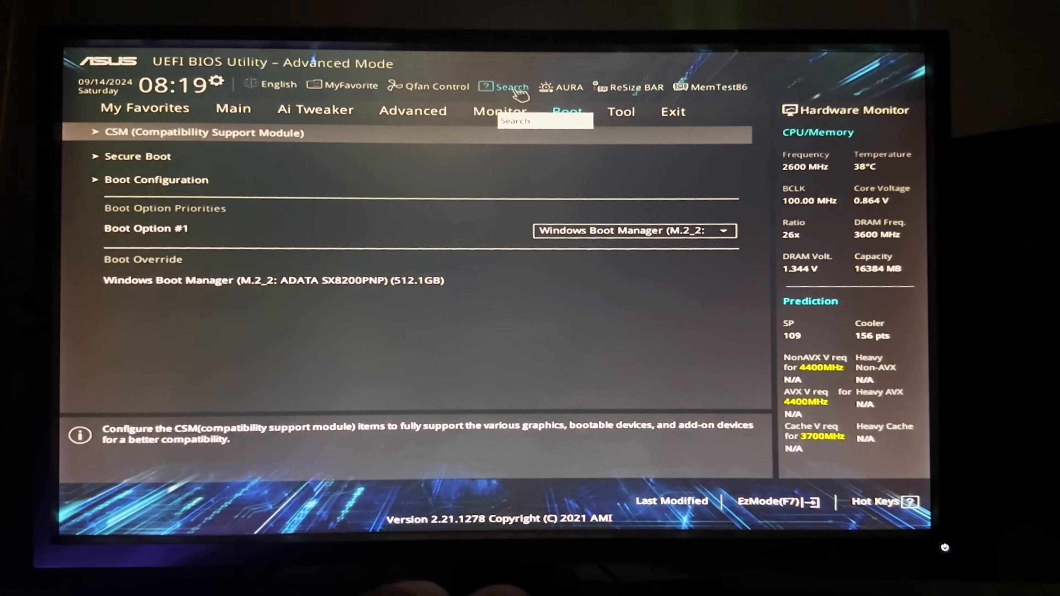
{"action": "type", "text": "secure"}
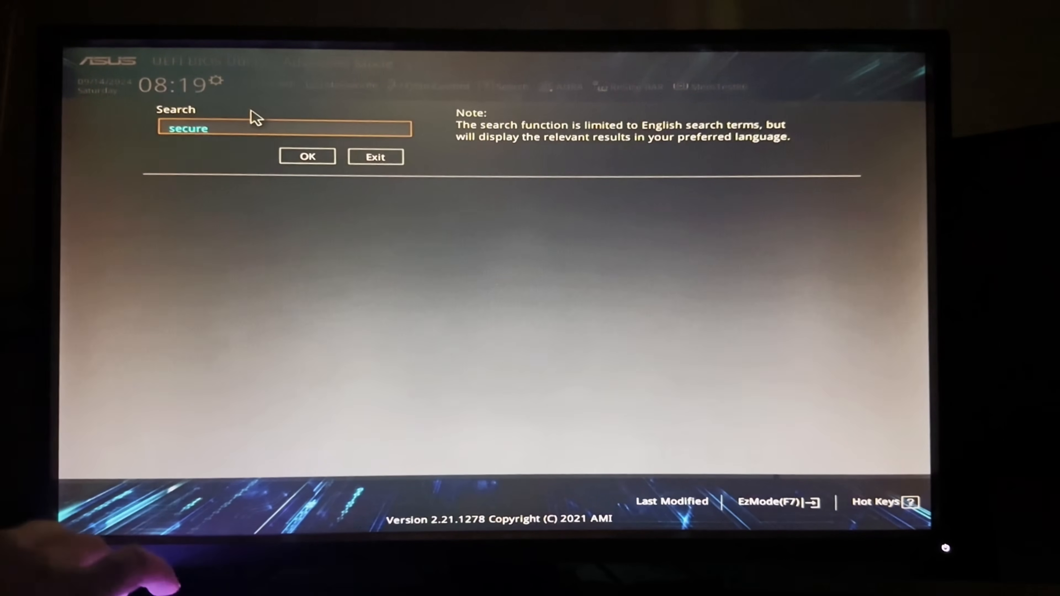
{"action": "left_click", "coordinate": [307, 156]}
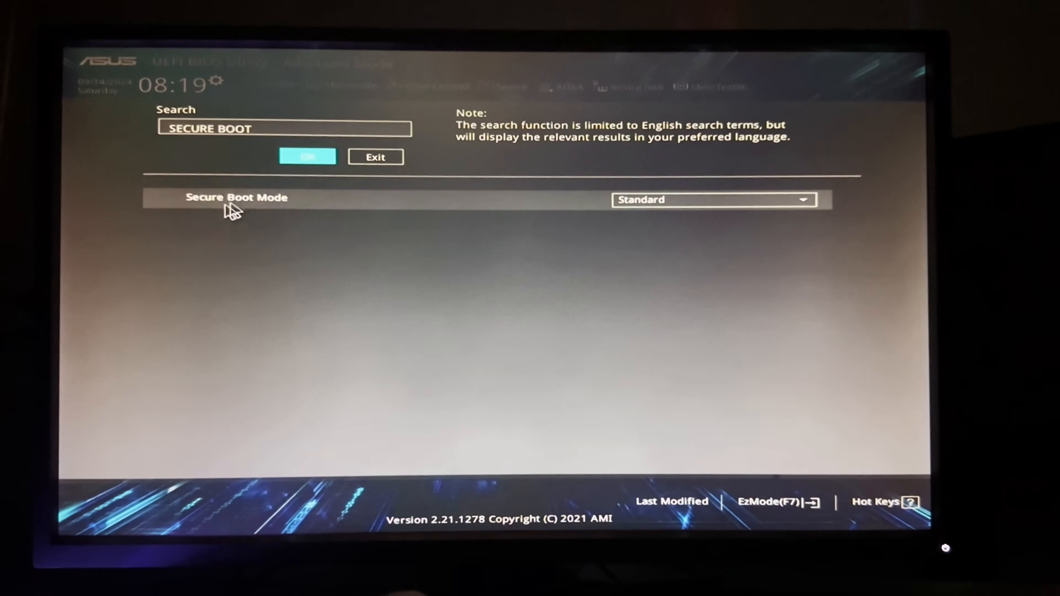
{"action": "mouse_move", "coordinate": [365, 203]}
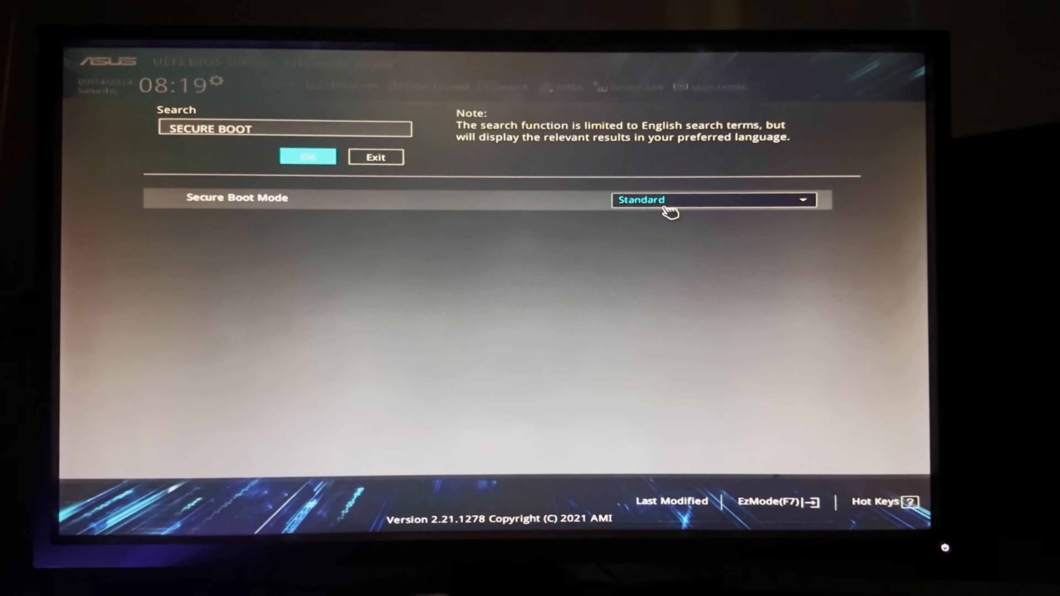
{"action": "left_click", "coordinate": [374, 157]}
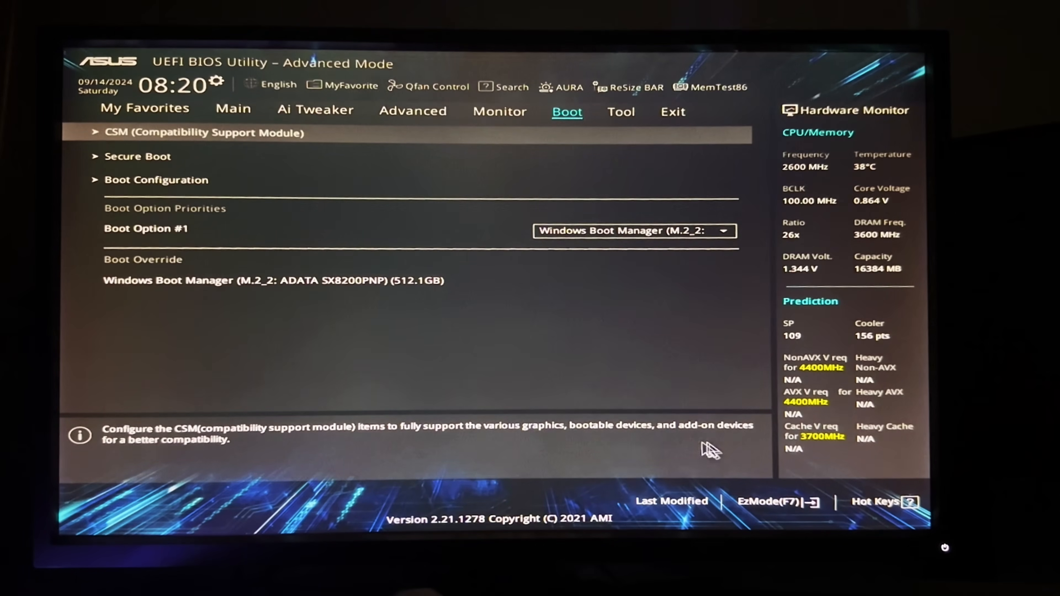
{"action": "left_click", "coordinate": [777, 502]}
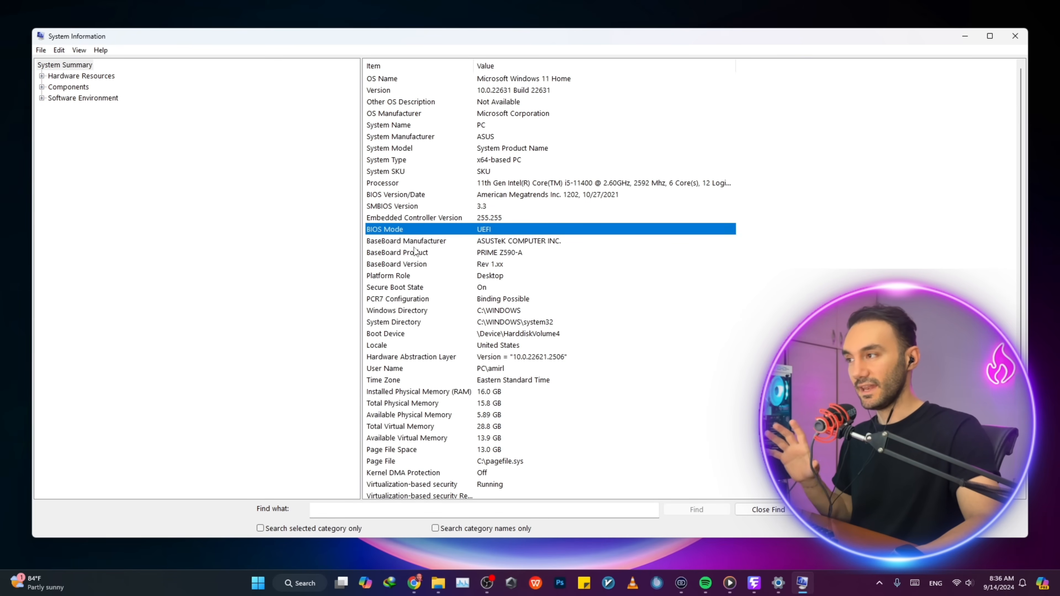
{"action": "mouse_move", "coordinate": [460, 236]}
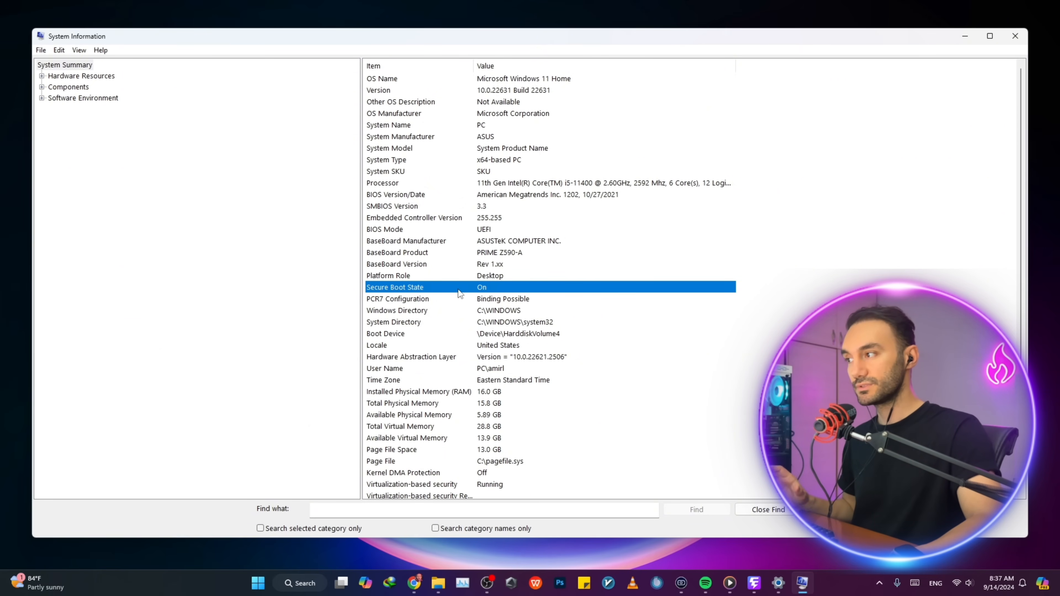
{"action": "mouse_move", "coordinate": [591, 268]}
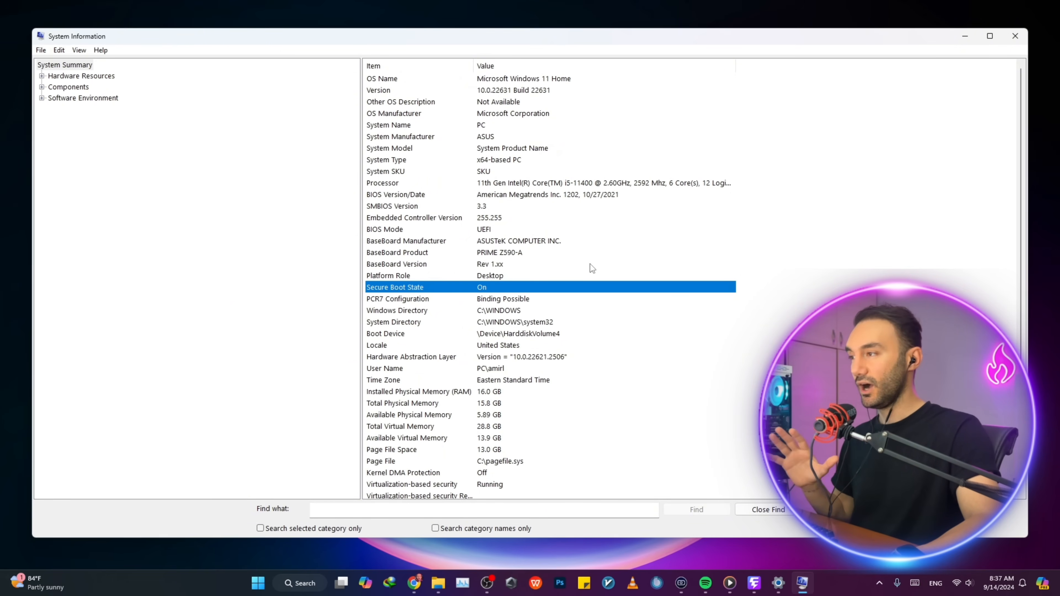
{"action": "mouse_move", "coordinate": [748, 243]}
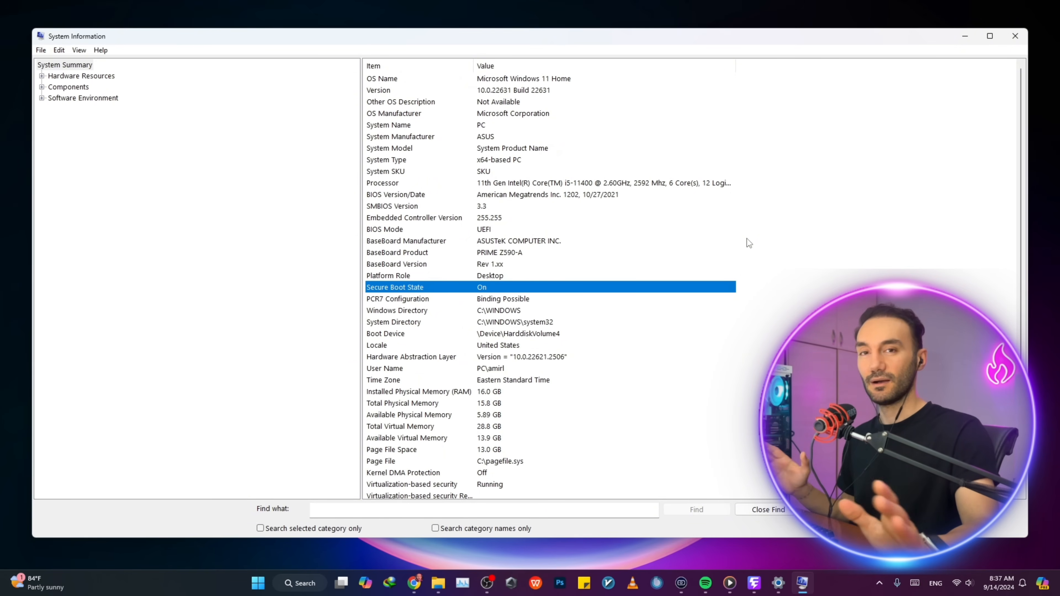
- Close System Information after confirming BIOS Mode UEFI and Secure Boot State On
{"action": "left_click", "coordinate": [990, 36]}
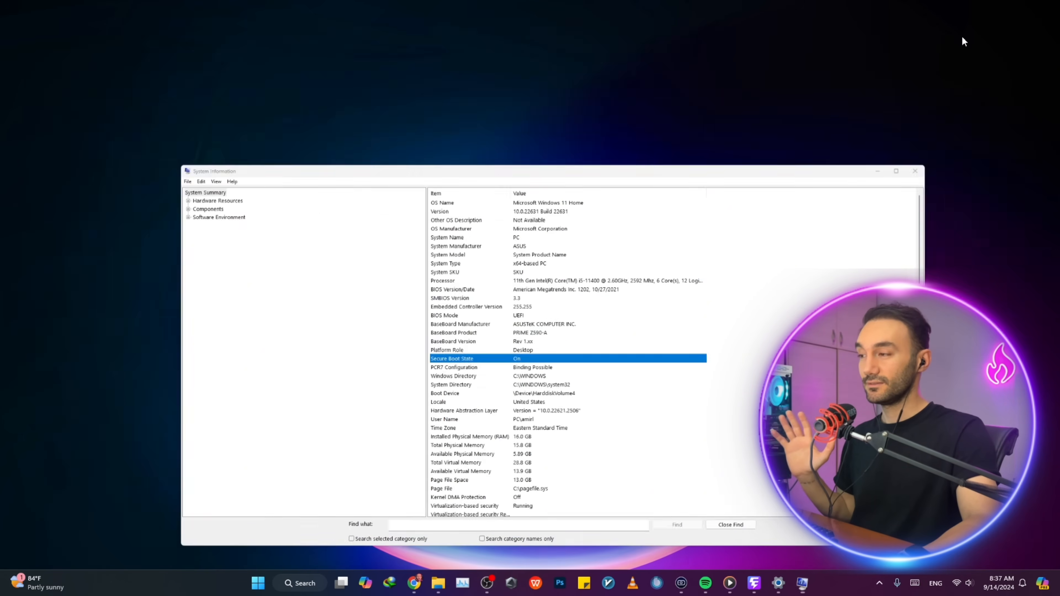
{"action": "left_click", "coordinate": [914, 171]}
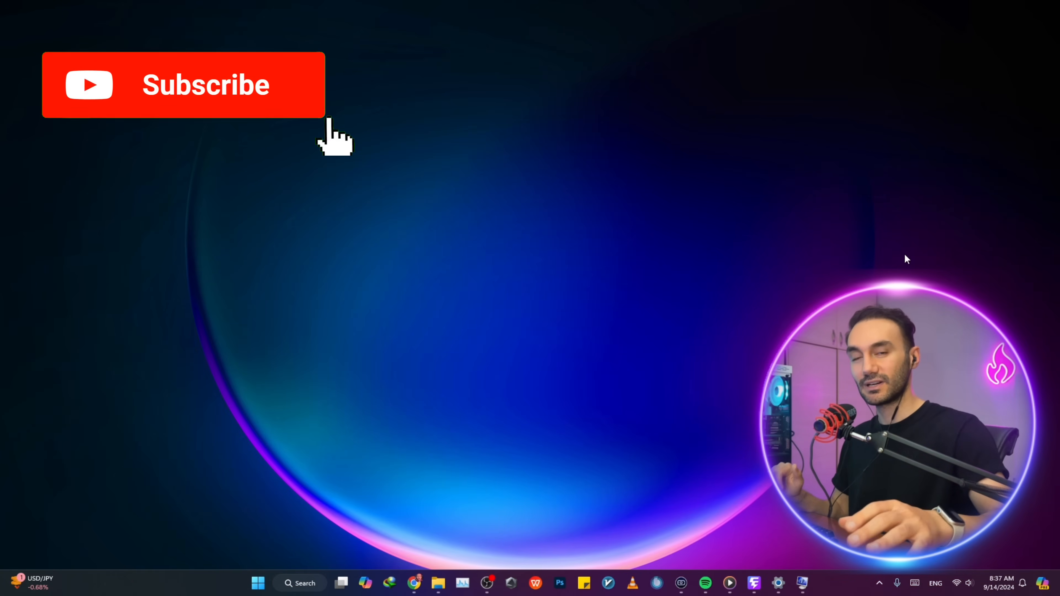
{"action": "left_click", "coordinate": [183, 84]}
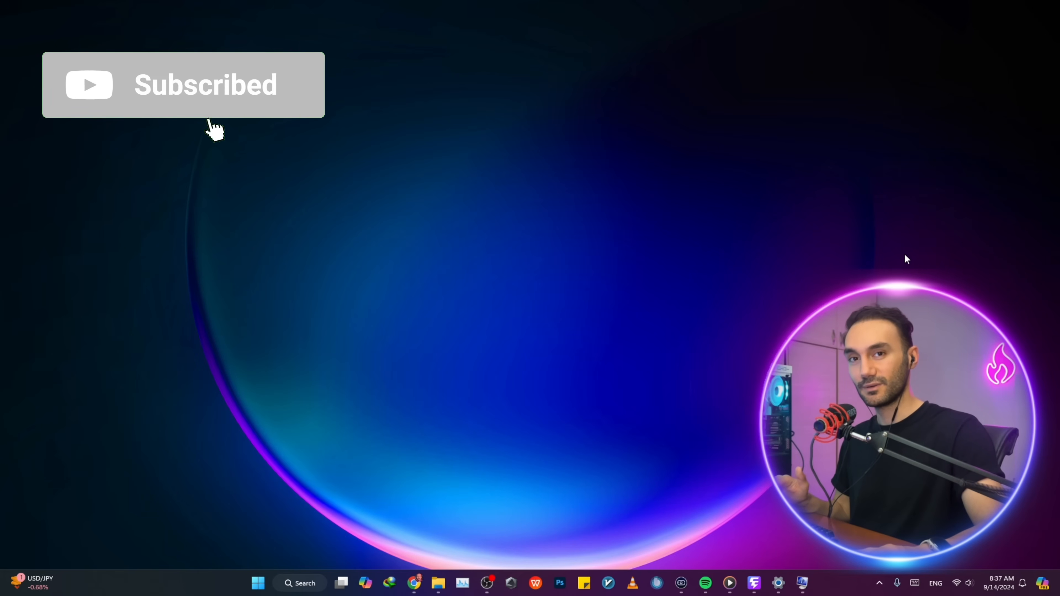